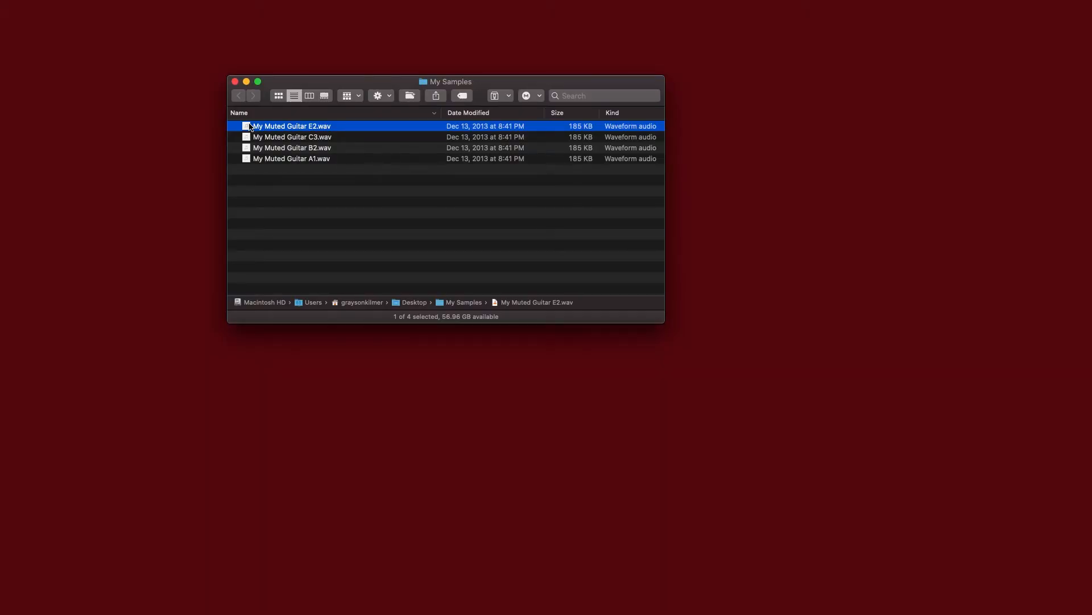
- Preview the My Muted Guitar E2, C3, B2 and A1 samples one after another
{"action": "key", "text": "space"}
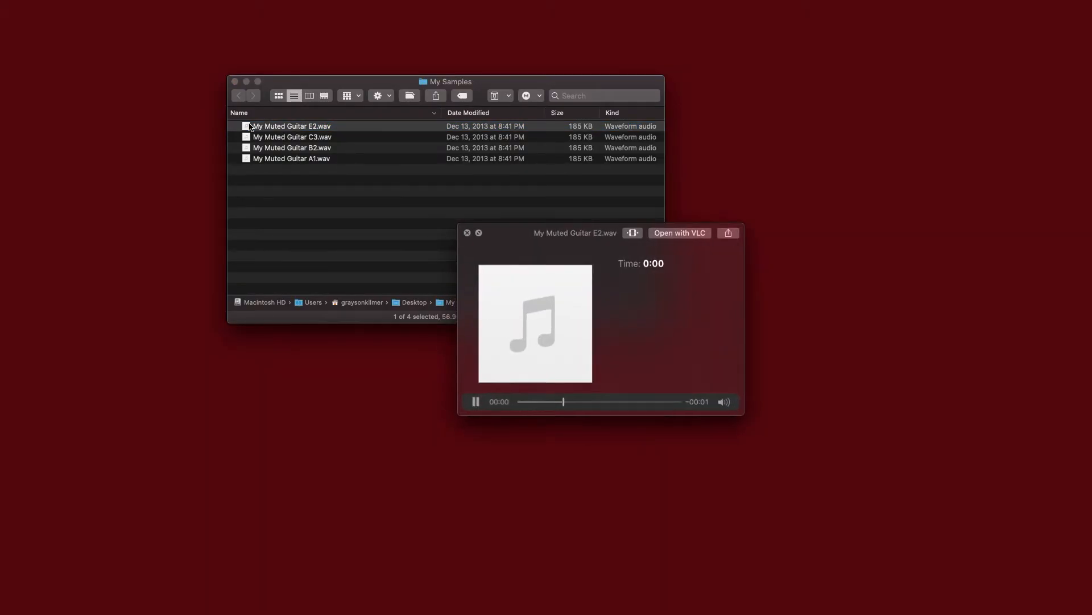
{"action": "left_click", "coordinate": [291, 137]}
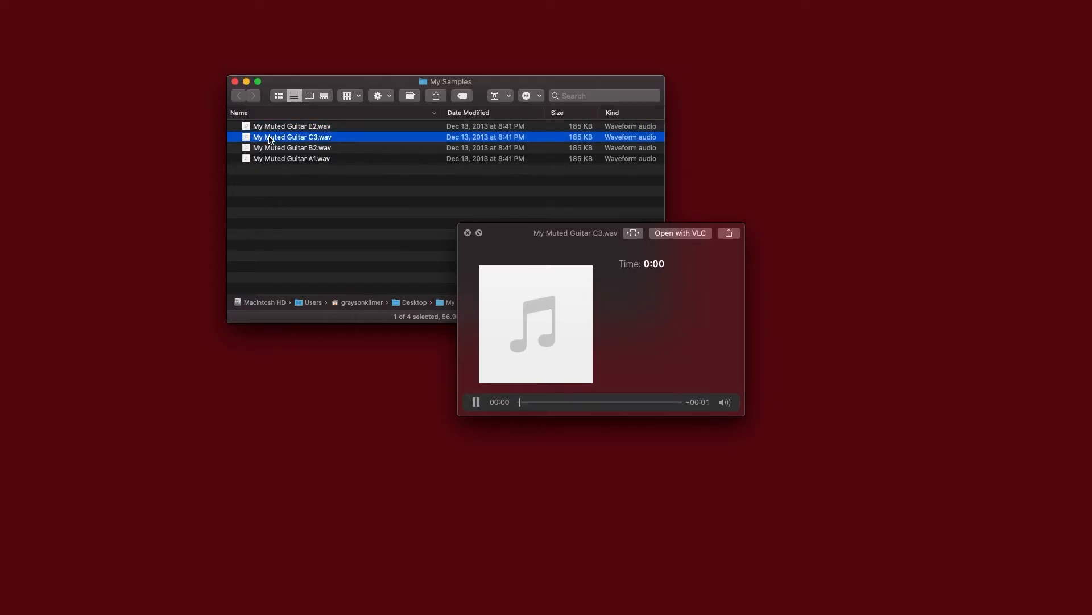
{"action": "left_click", "coordinate": [292, 147]}
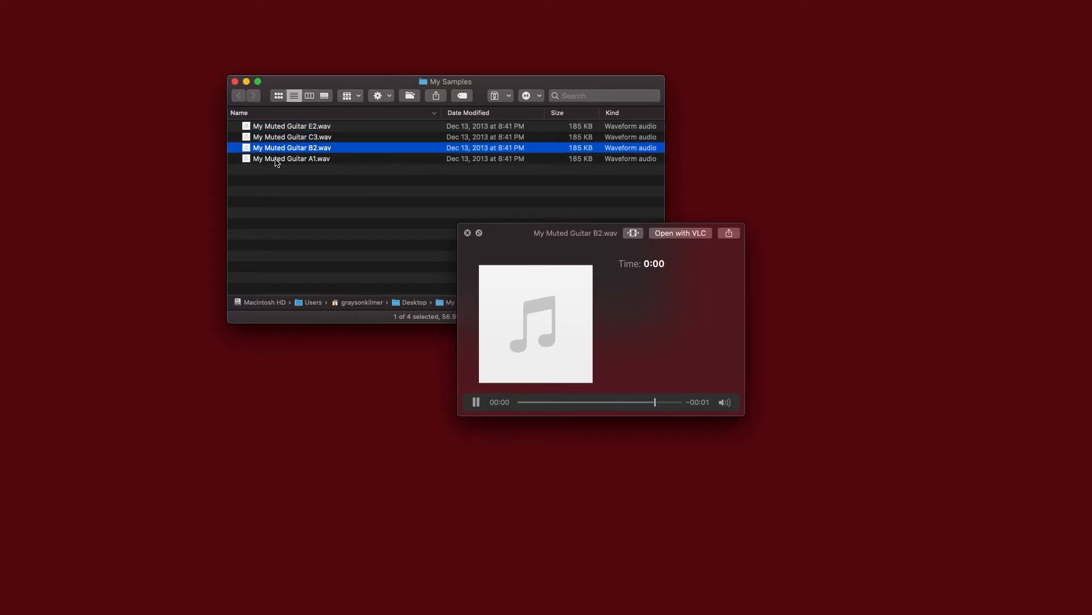
{"action": "left_click", "coordinate": [291, 158]}
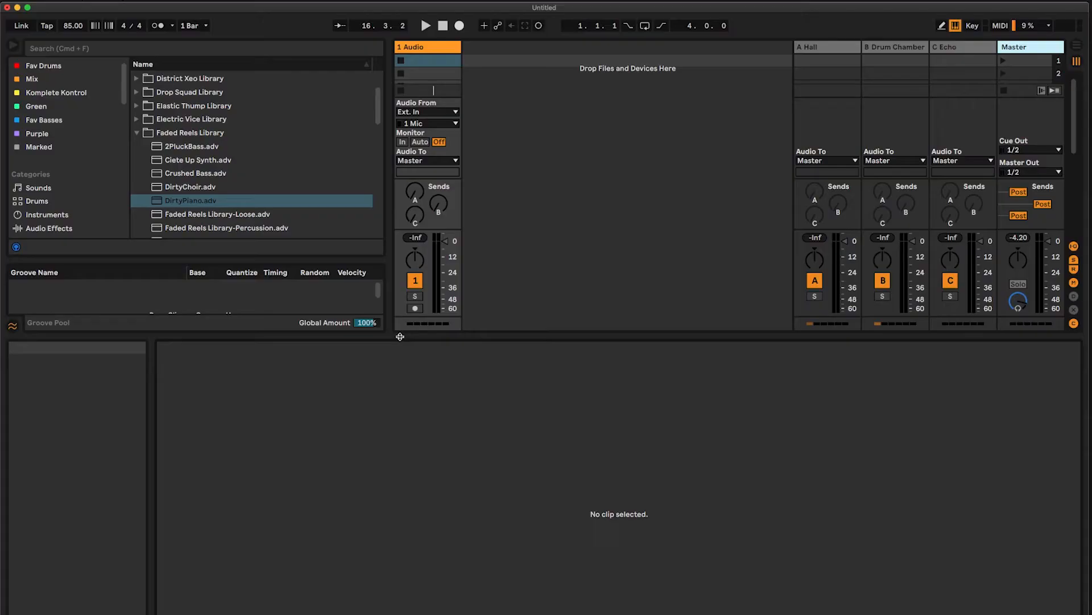
- Browse the preset library to the Soul Surplus - Analog Soul Guitar preset and load it
{"action": "left_click", "coordinate": [190, 132]}
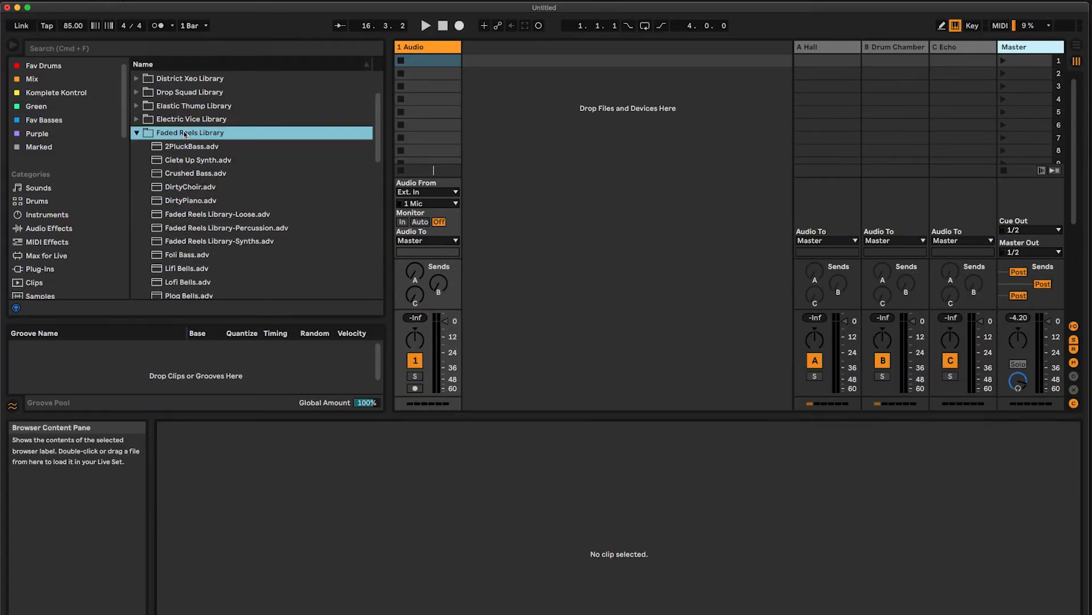
{"action": "mouse_move", "coordinate": [226, 155]}
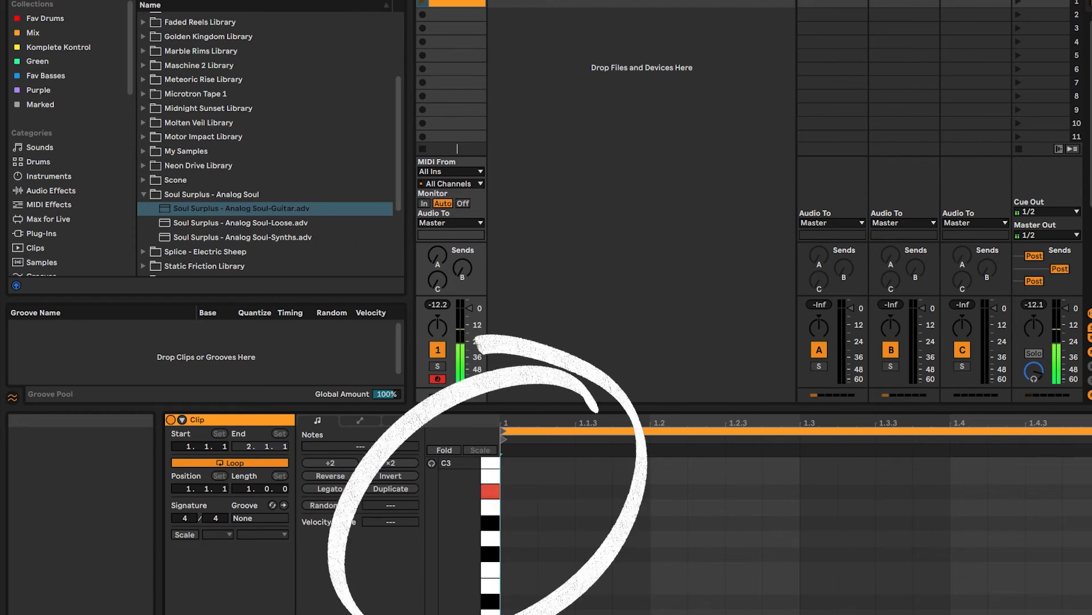
{"action": "left_click", "coordinate": [241, 236]}
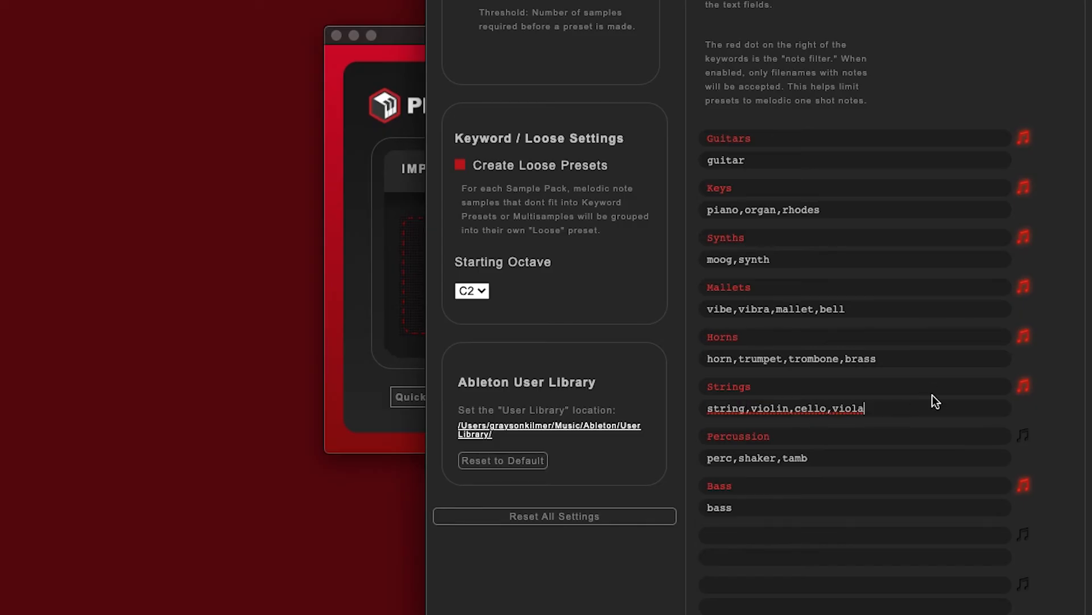
{"action": "mouse_move", "coordinate": [903, 412]}
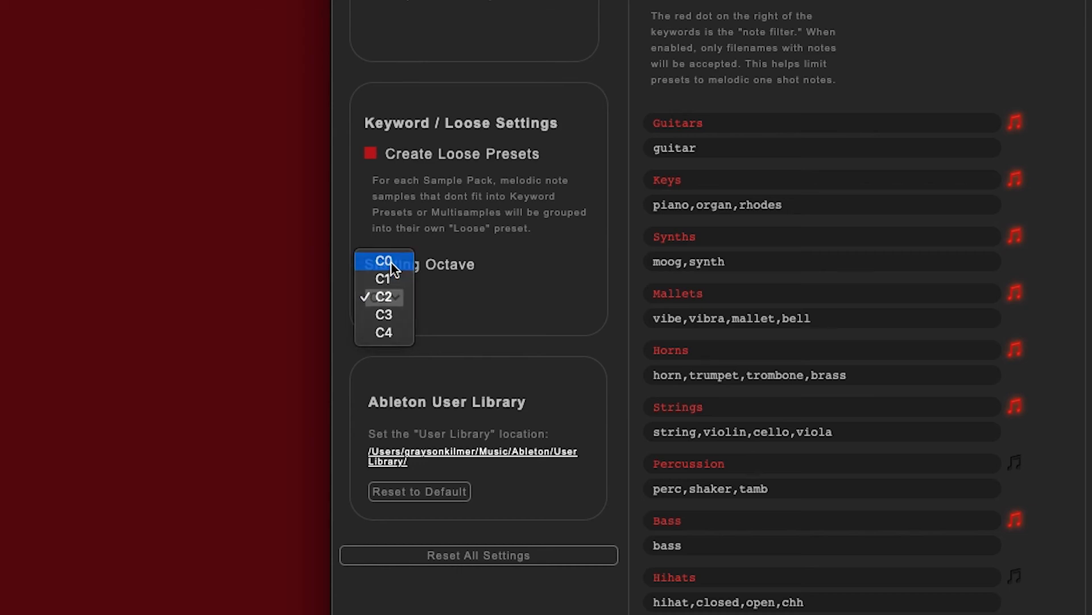
- Keep the starting octave at C2 and enter 'hihat,close' as keywords for the new Hihats category
{"action": "left_click", "coordinate": [384, 297]}
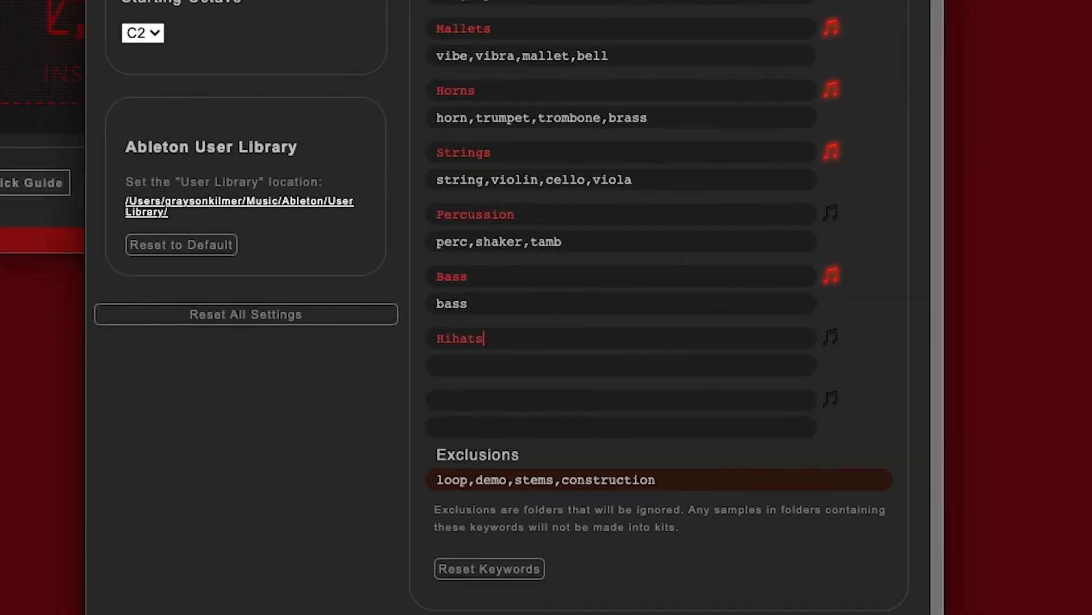
{"action": "type", "text": "hiha"}
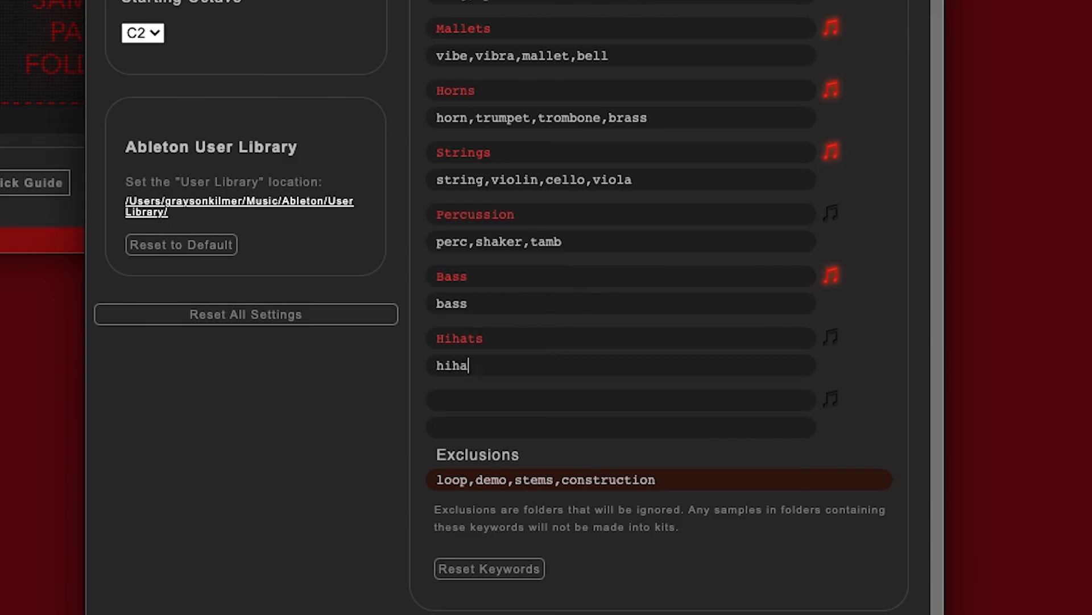
{"action": "type", "text": "t,close"}
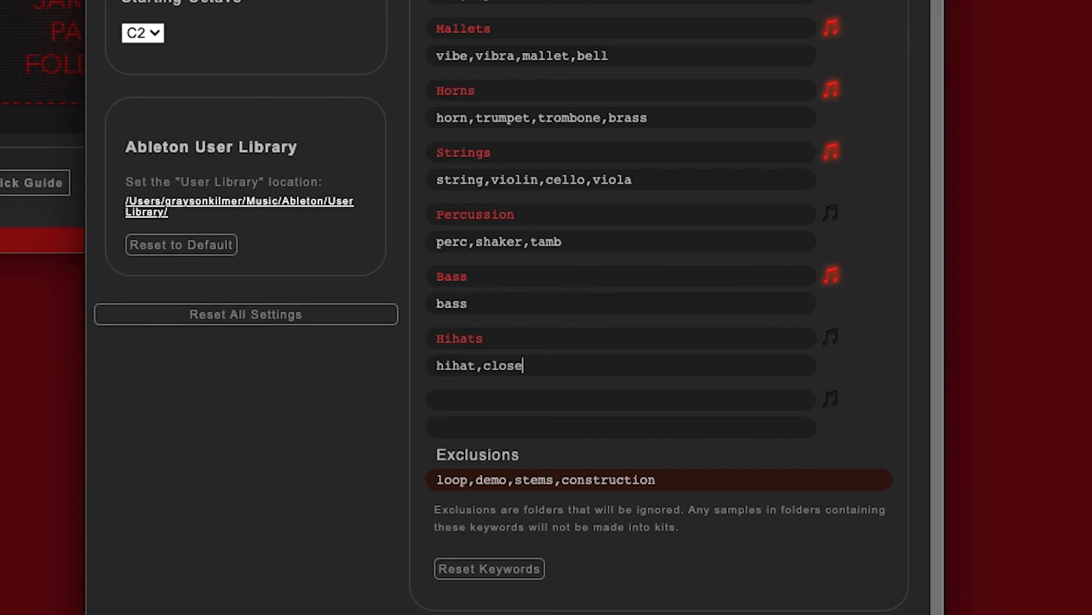